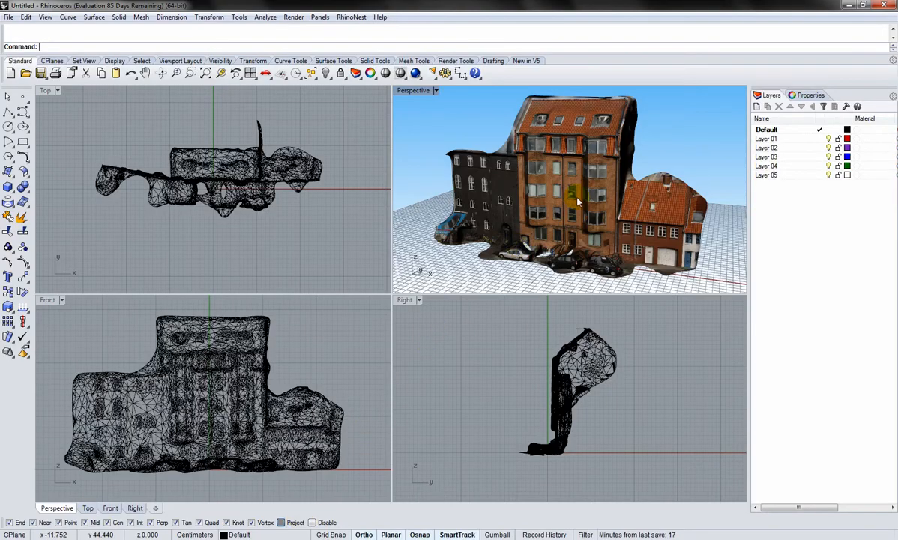
# - Create a new capture, load the five IMG building photos and review them grouped by camera
pyautogui.moveTo(577, 203); pyautogui.dragTo(585, 217)
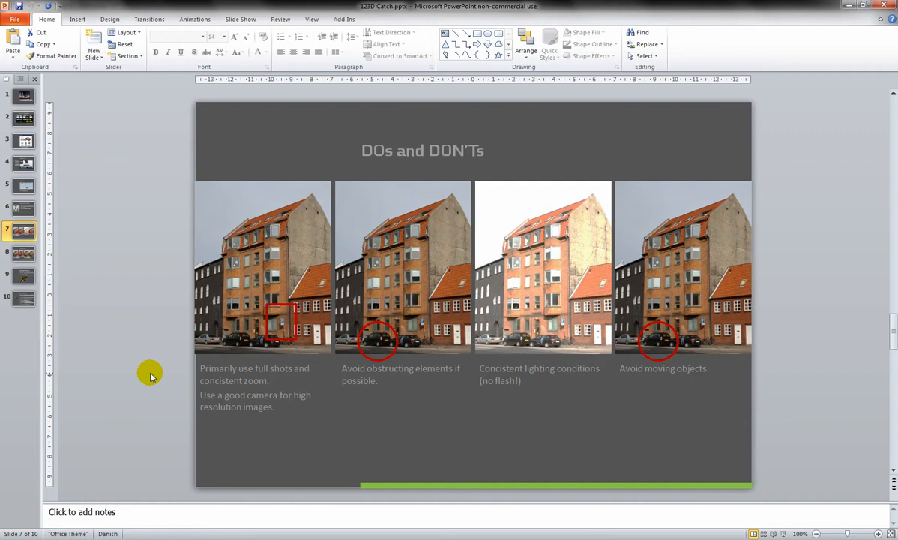
pyautogui.moveTo(342, 344)
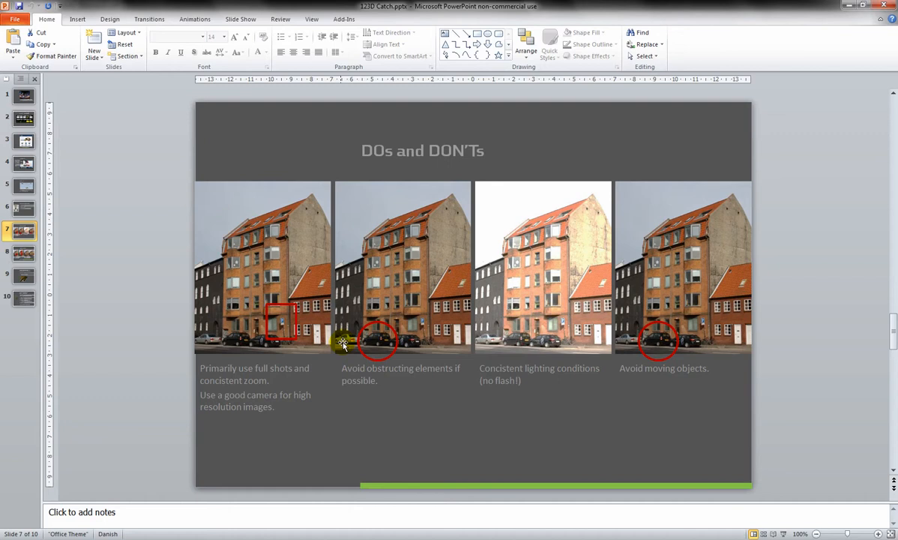
pyautogui.moveTo(378, 345)
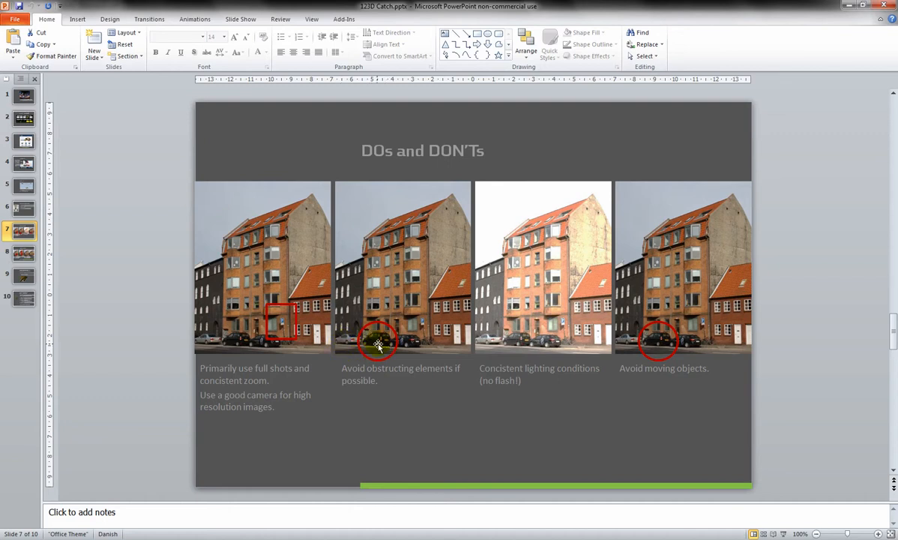
pyautogui.moveTo(465, 417)
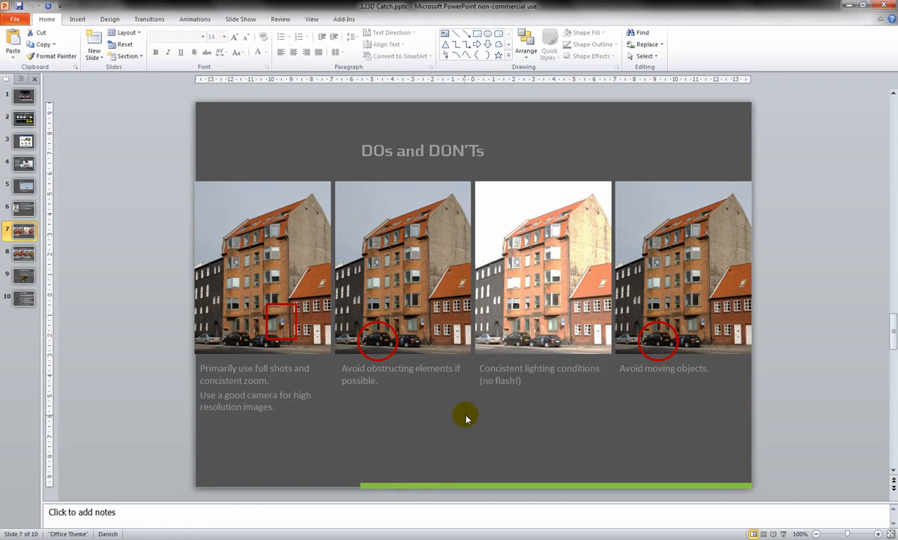
pyautogui.moveTo(528, 390)
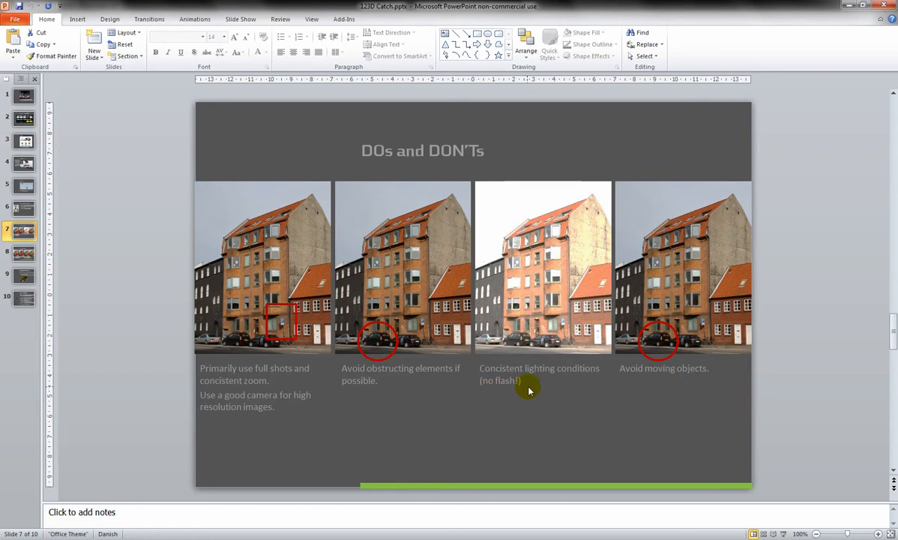
pyautogui.moveTo(658, 367)
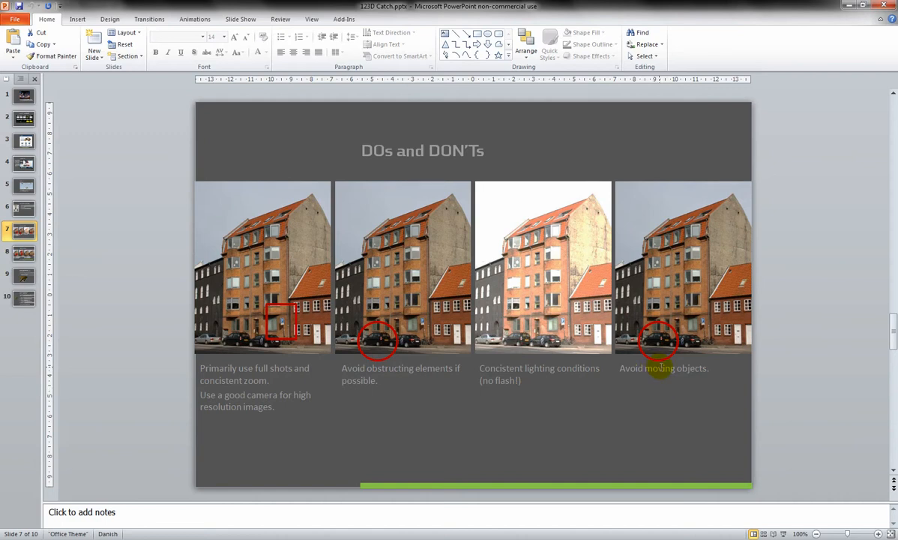
pyautogui.click(24, 253)
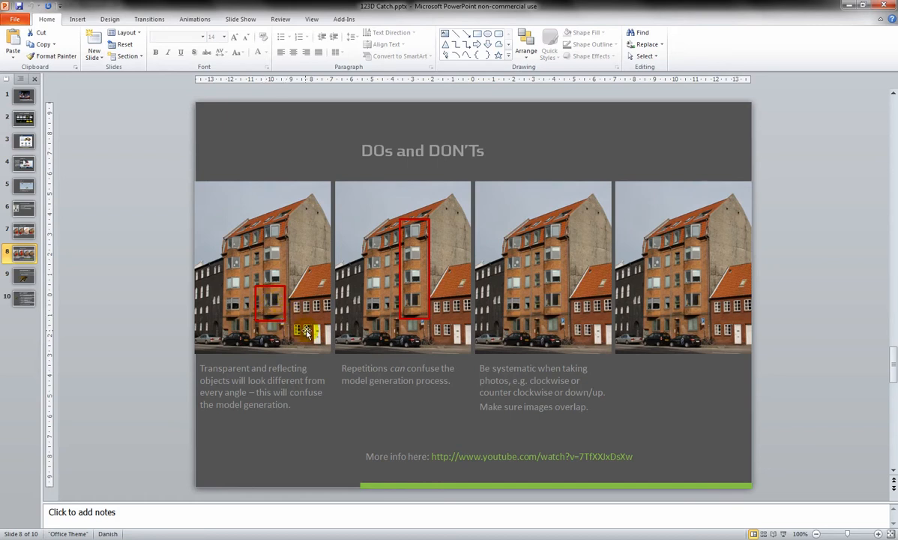
pyautogui.moveTo(339, 313)
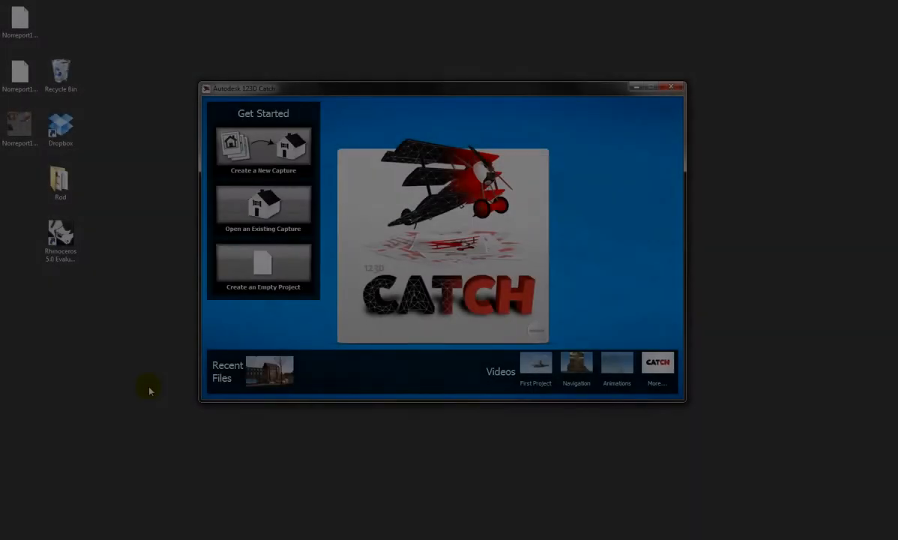
pyautogui.moveTo(263, 150)
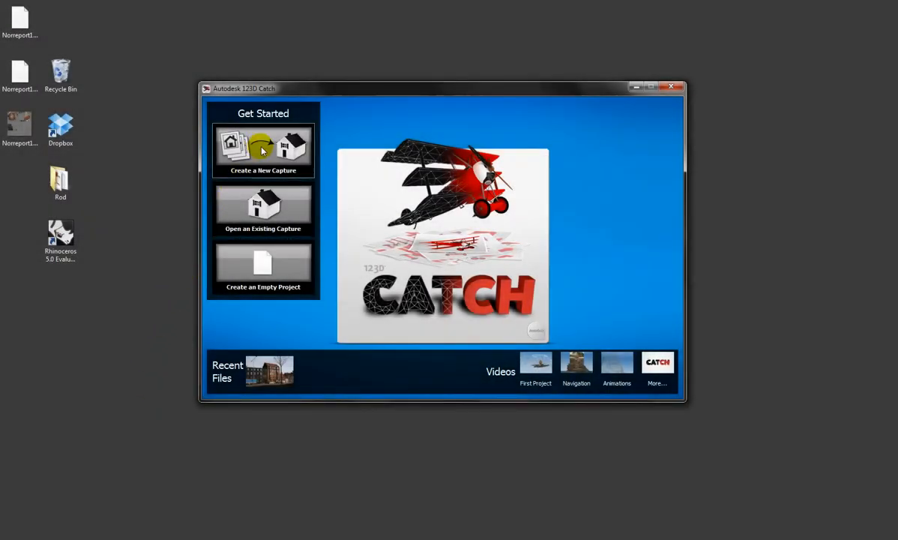
pyautogui.click(262, 150)
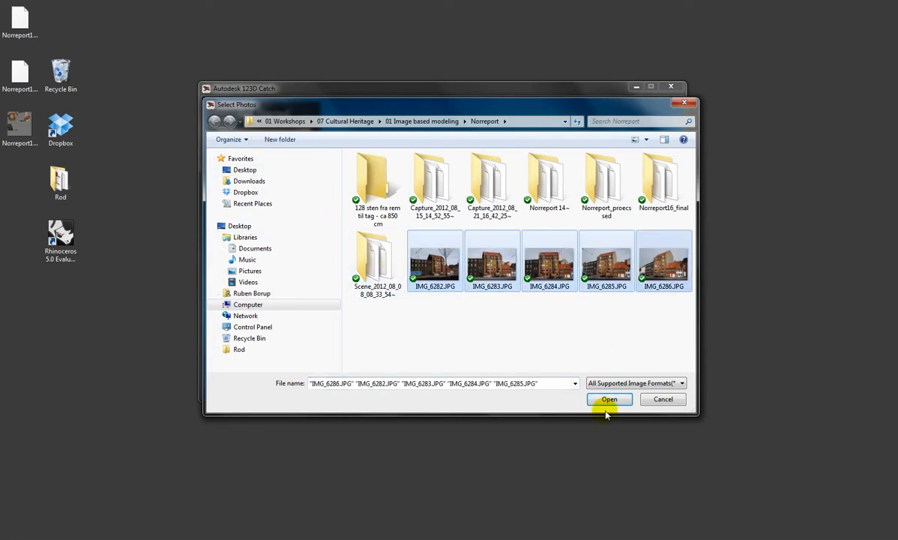
pyautogui.click(608, 399)
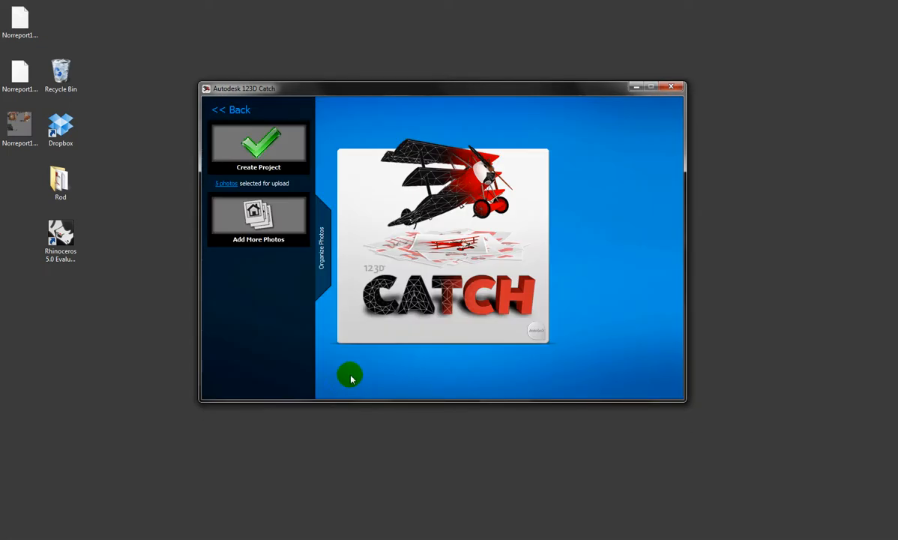
pyautogui.moveTo(326, 246)
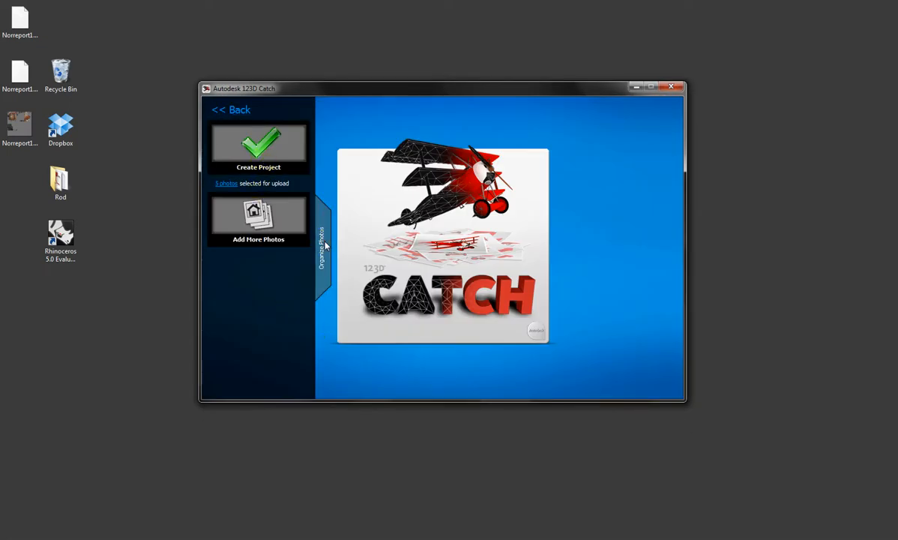
pyautogui.click(322, 243)
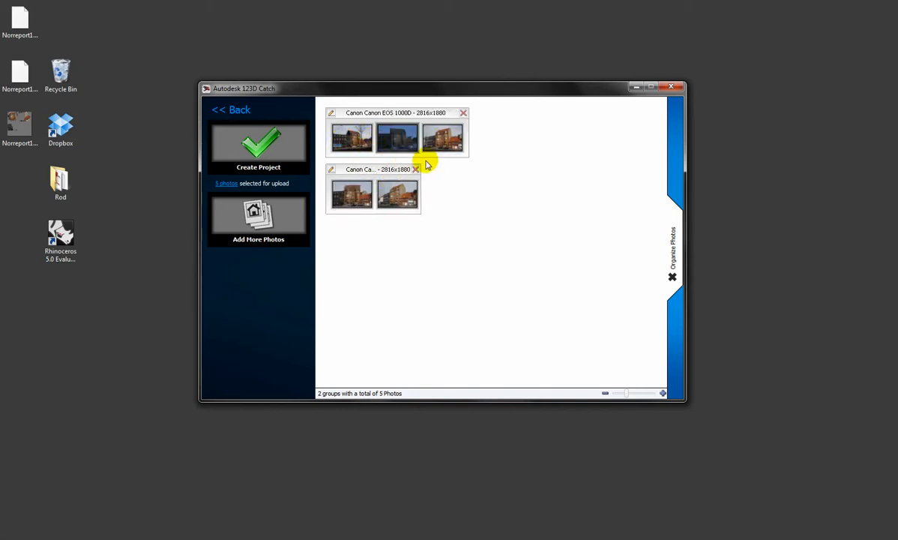
pyautogui.moveTo(398, 194); pyautogui.dragTo(442, 138)
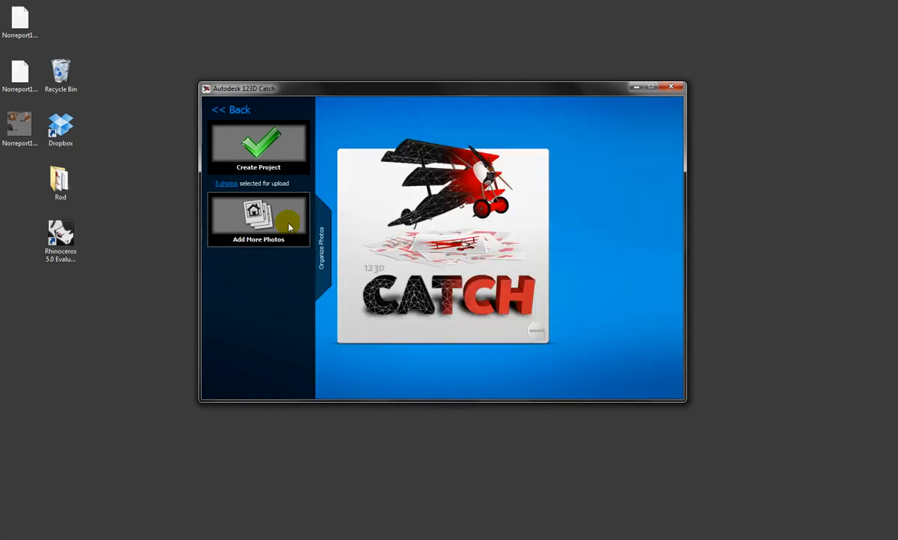
# - Name the capture Norreport14, tag it NP14 under Architecture, and submit it choosing Wait
pyautogui.click(258, 147)
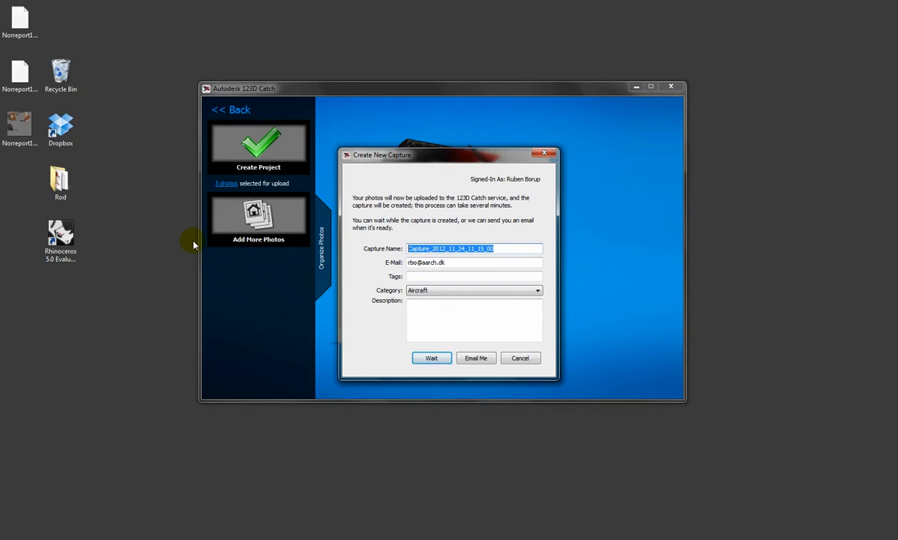
pyautogui.write('Norreport14')
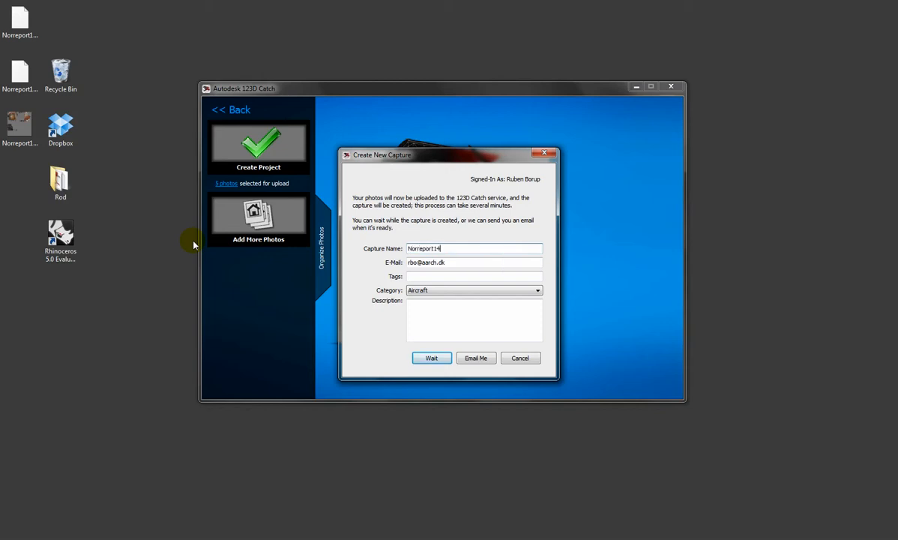
pyautogui.write('NP')
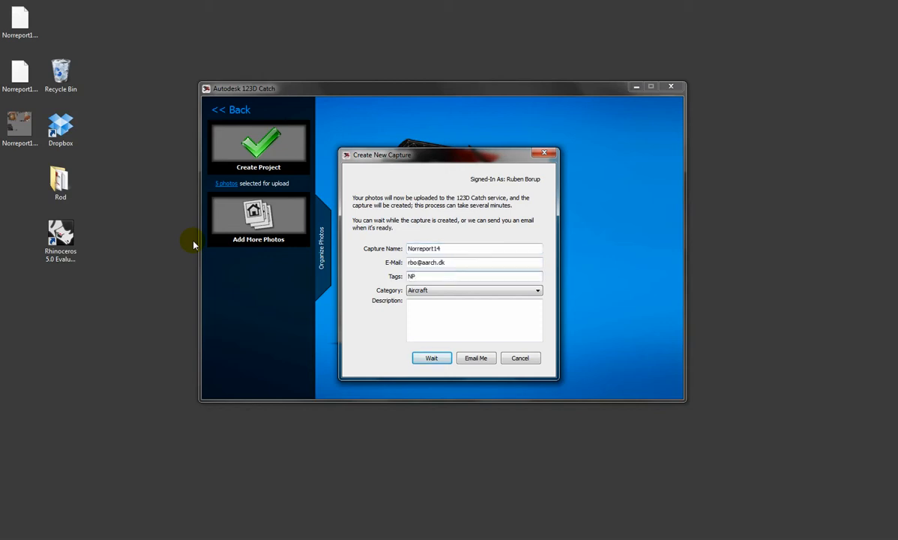
pyautogui.write('14')
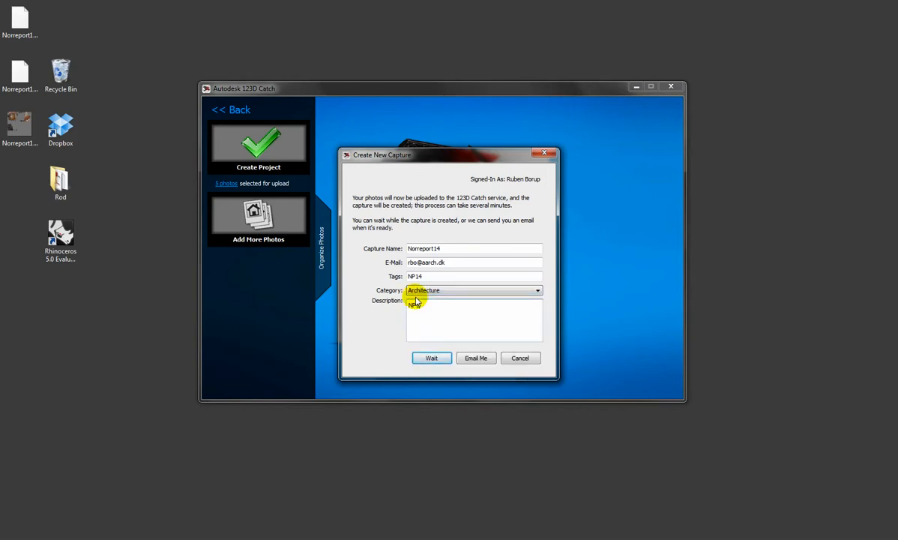
pyautogui.write('NP14')
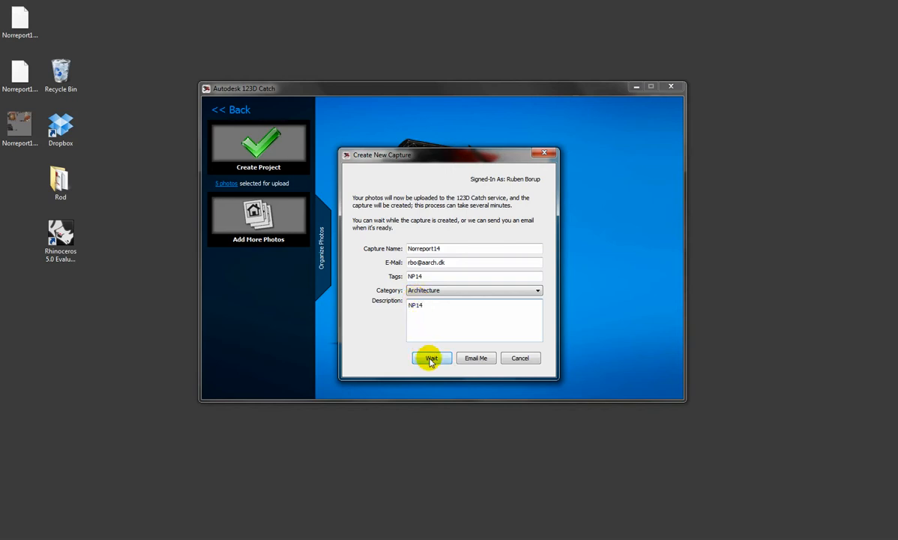
pyautogui.moveTo(486, 366)
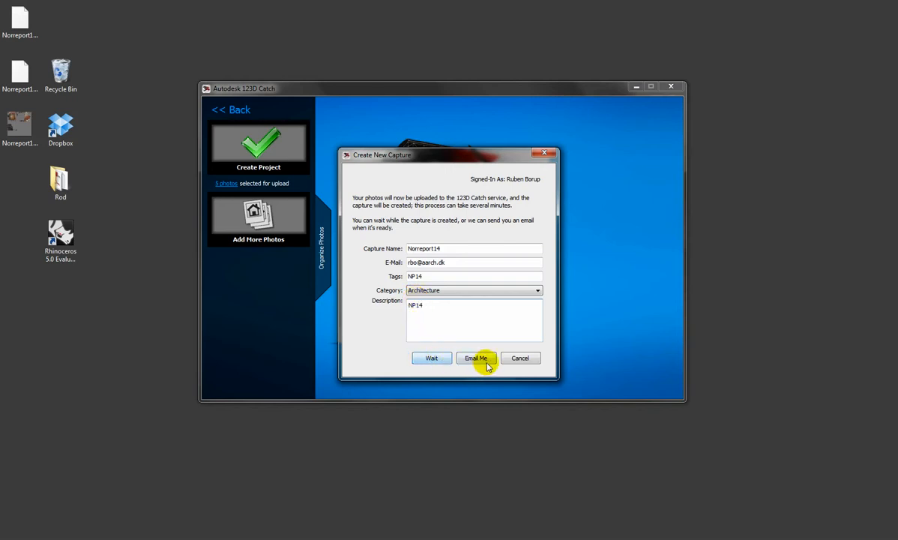
pyautogui.moveTo(432, 359)
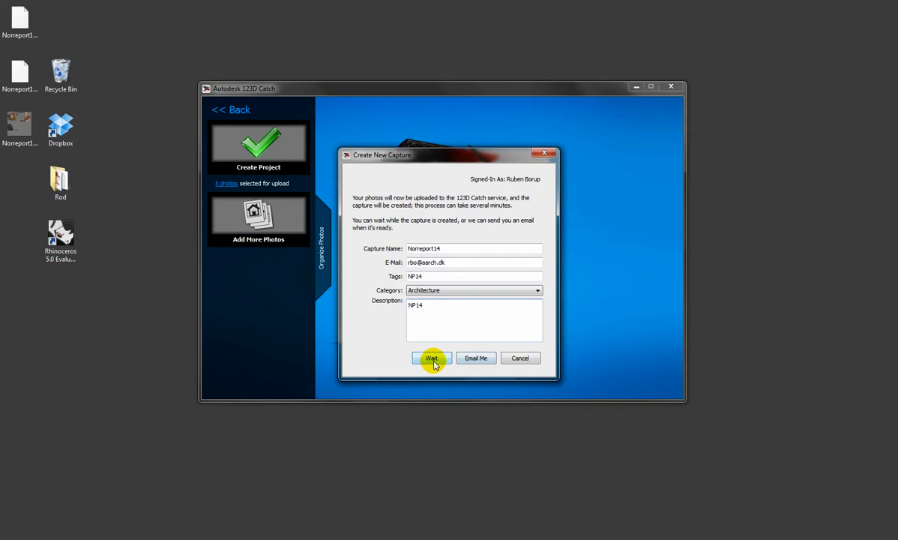
pyautogui.click(432, 357)
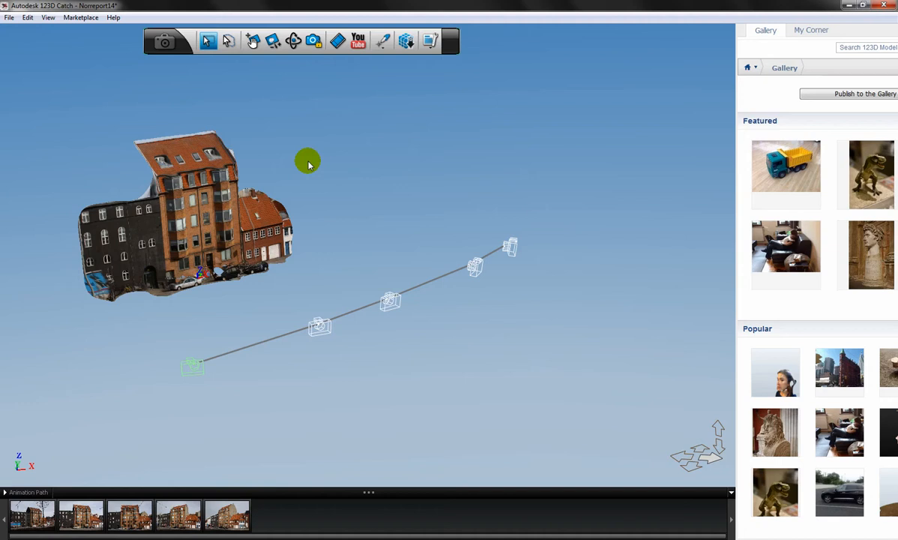
# - View the mesh from three camera thumbnail positions and orbit around the building
pyautogui.click(32, 515)
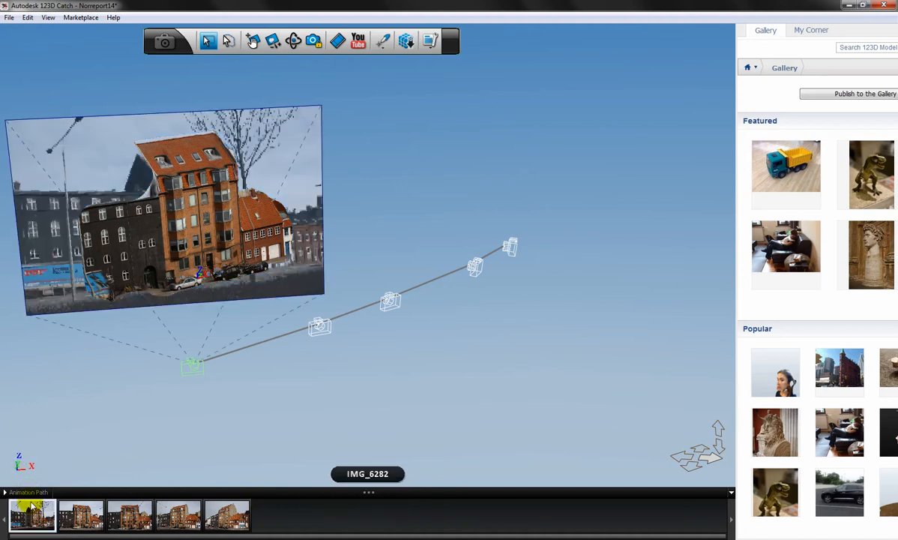
pyautogui.click(81, 516)
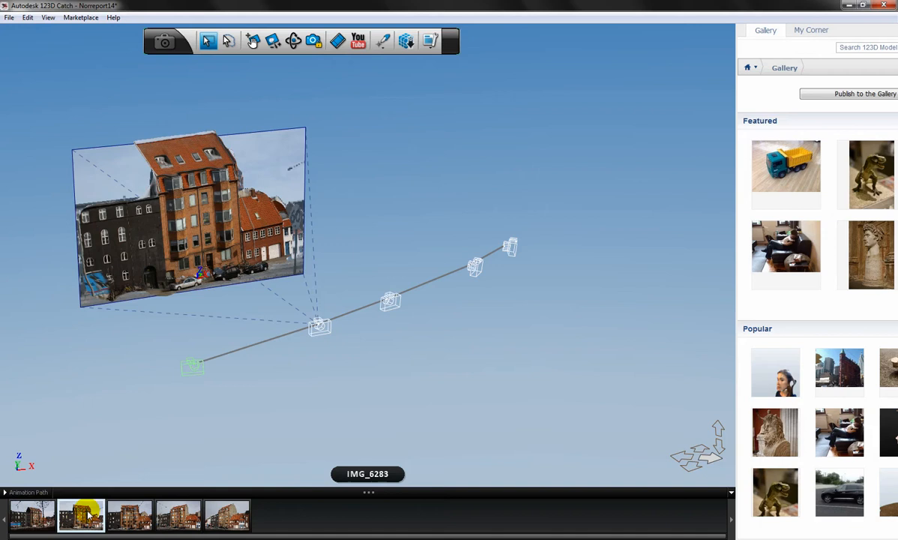
pyautogui.click(227, 516)
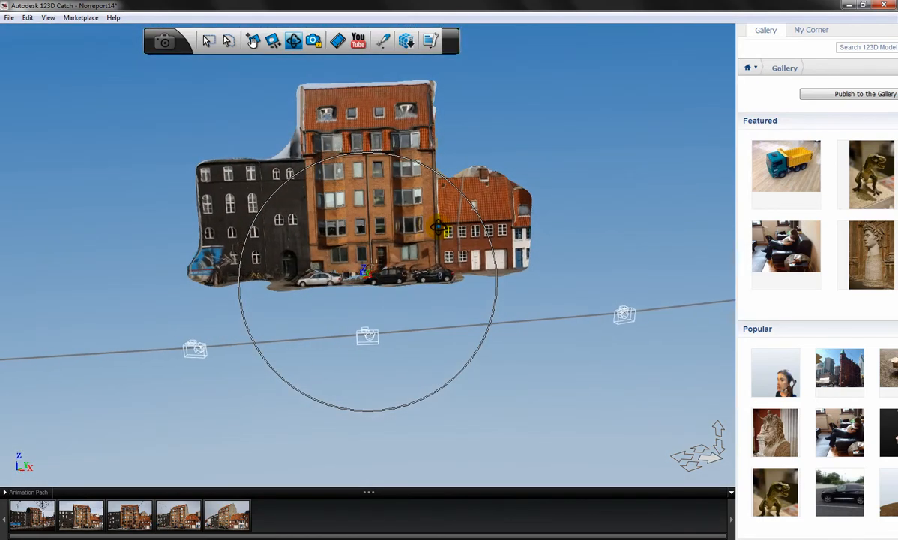
pyautogui.moveTo(437, 227); pyautogui.dragTo(507, 234)
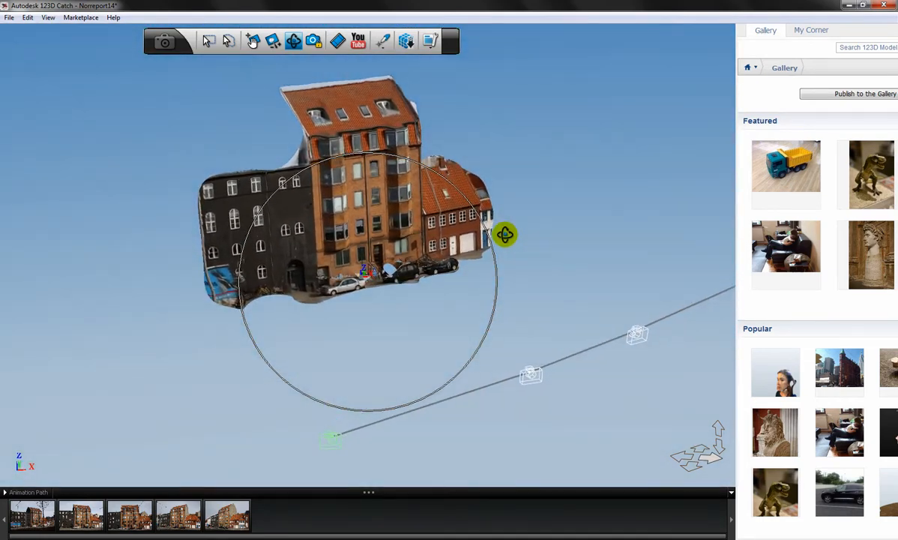
pyautogui.click(9, 18)
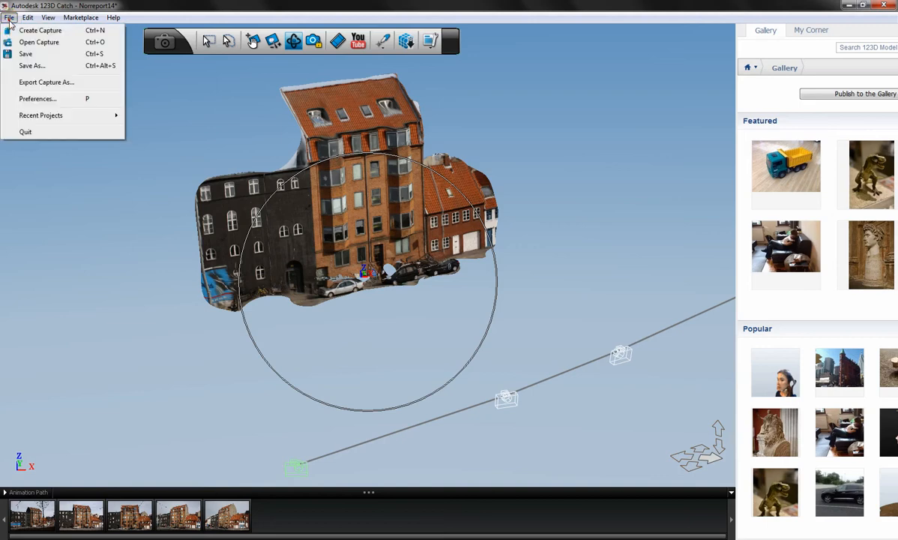
pyautogui.moveTo(42, 88)
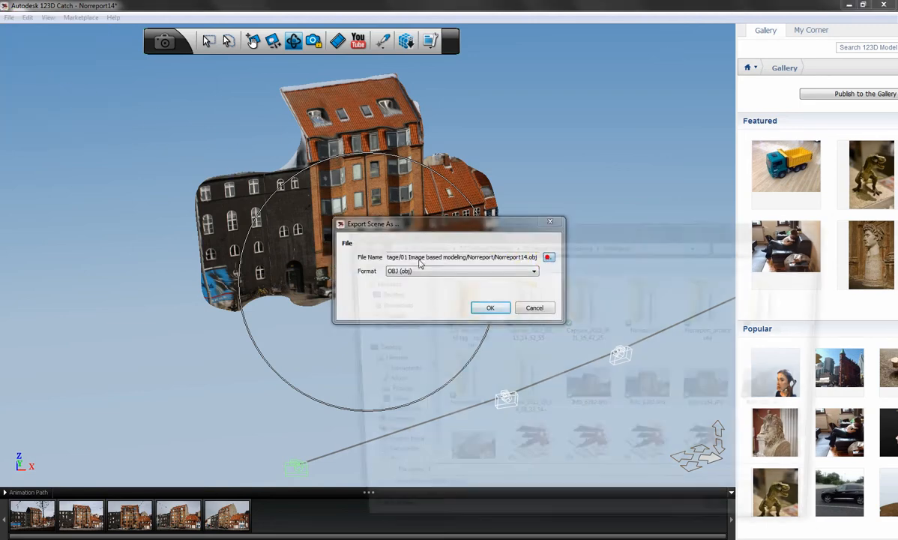
# - Export the capture to the Desktop as NP14 in OBJ format
pyautogui.click(549, 258)
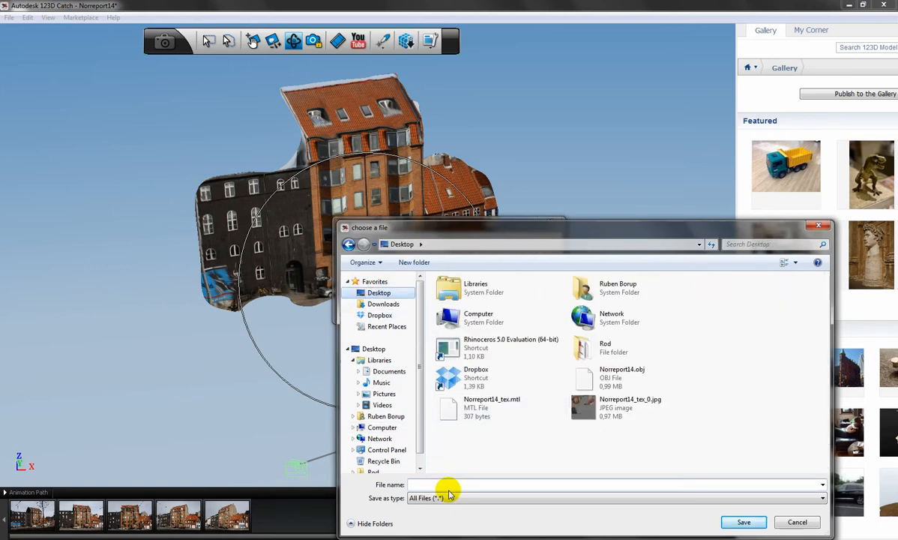
pyautogui.write('NP14')
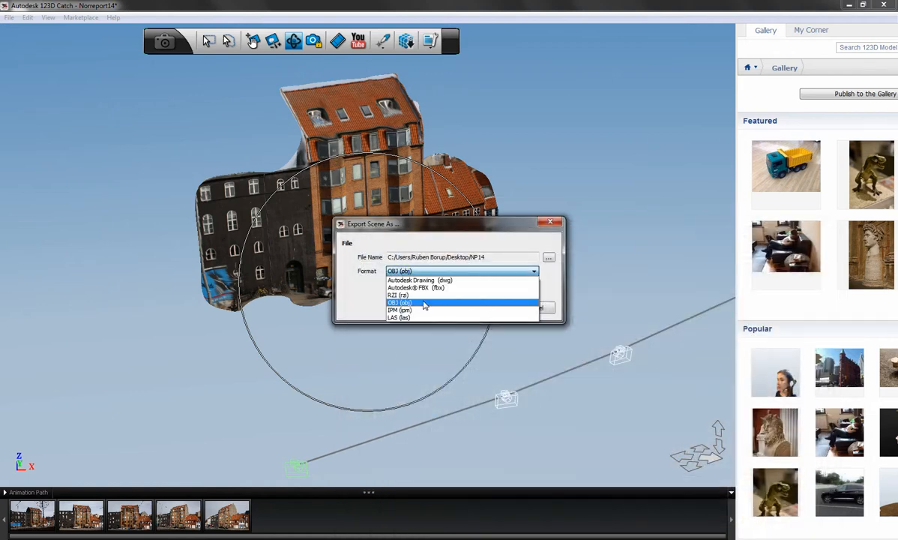
pyautogui.click(420, 303)
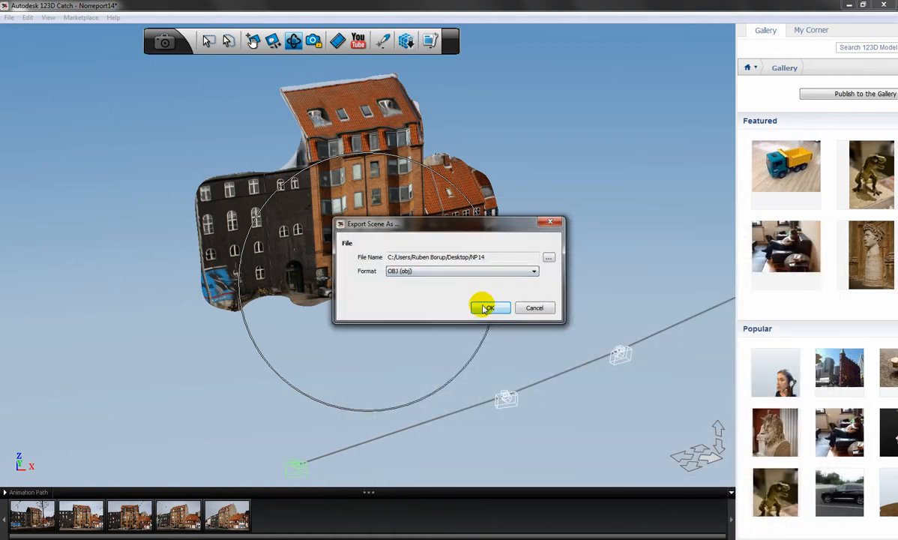
pyautogui.click(487, 307)
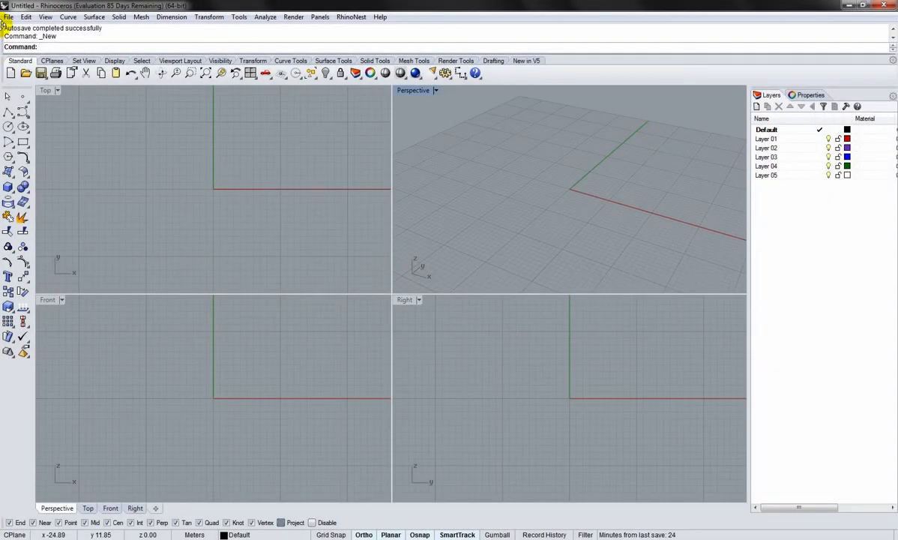
# - Import NP14.obj from the Desktop into the Rhino model
pyautogui.click(9, 17)
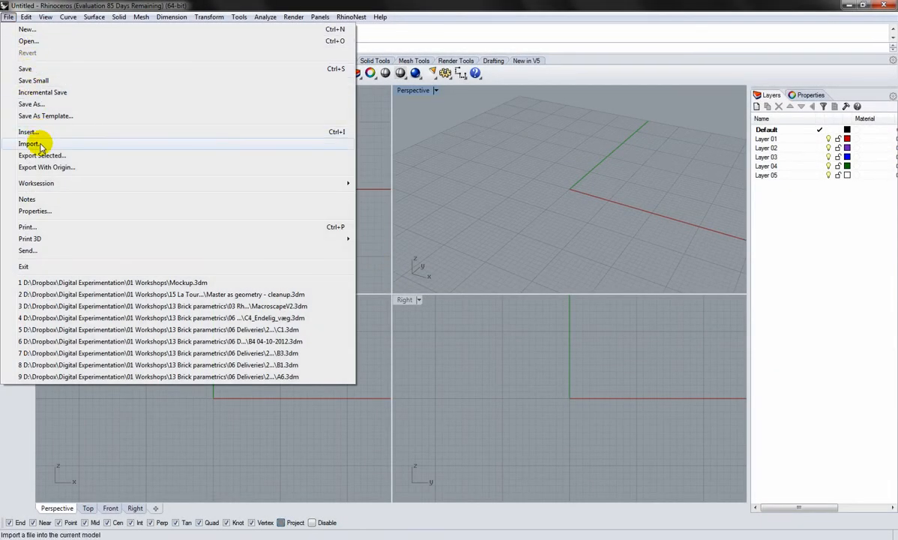
pyautogui.click(30, 144)
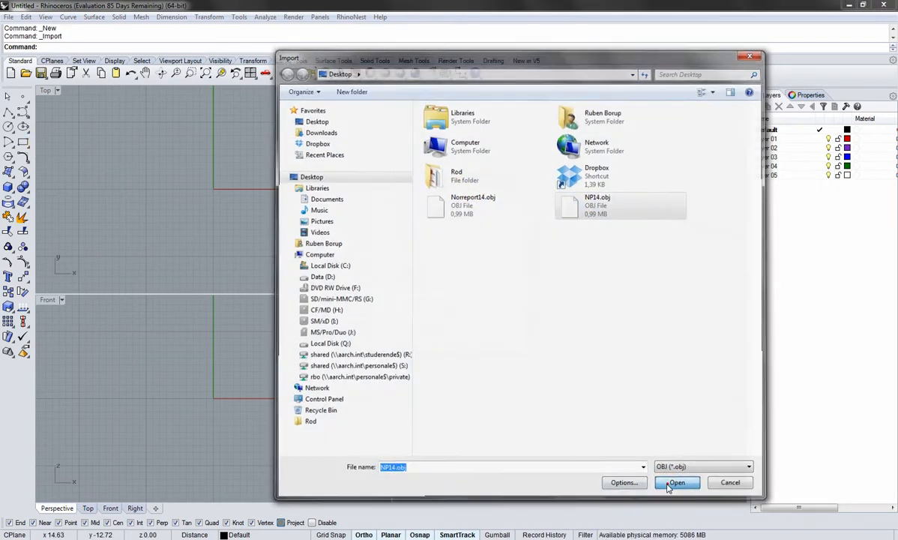
pyautogui.click(677, 483)
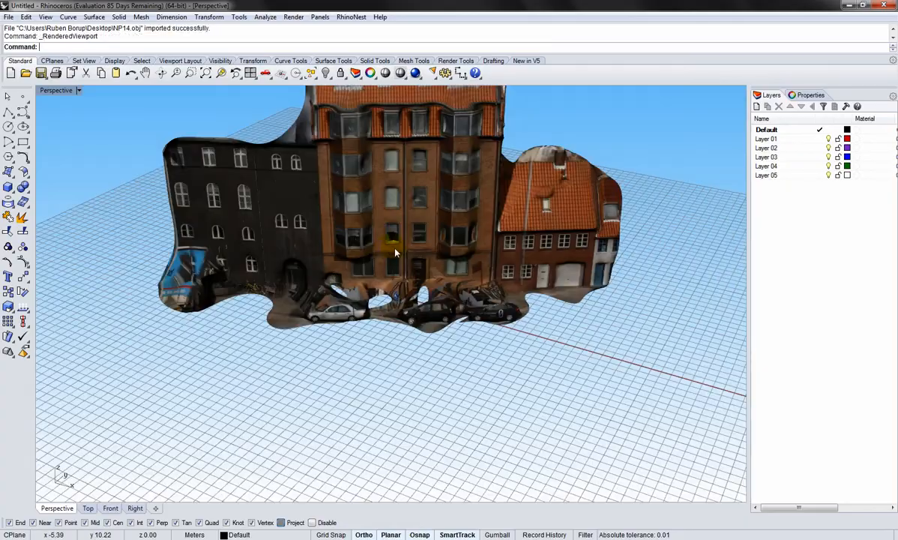
pyautogui.moveTo(398, 252); pyautogui.dragTo(402, 231)
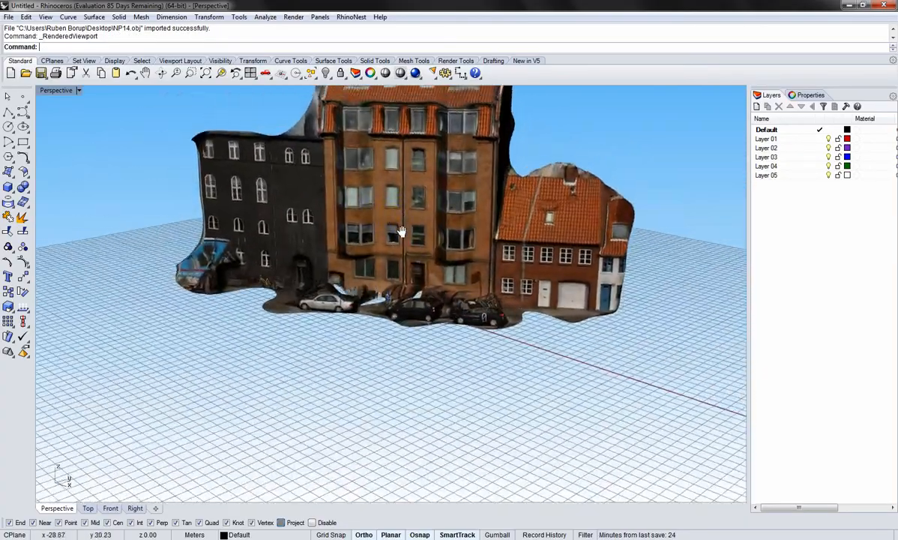
pyautogui.moveTo(402, 228); pyautogui.dragTo(447, 337)
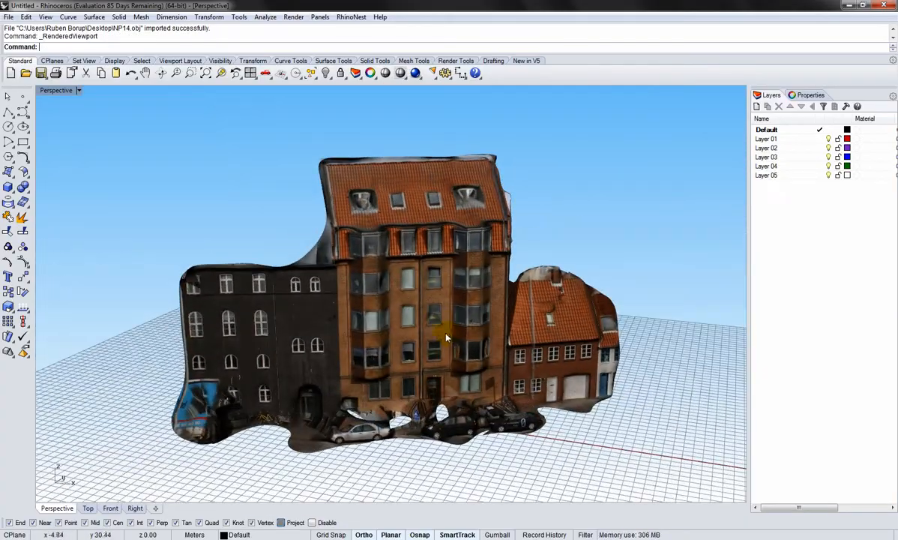
pyautogui.moveTo(447, 338); pyautogui.dragTo(319, 262)
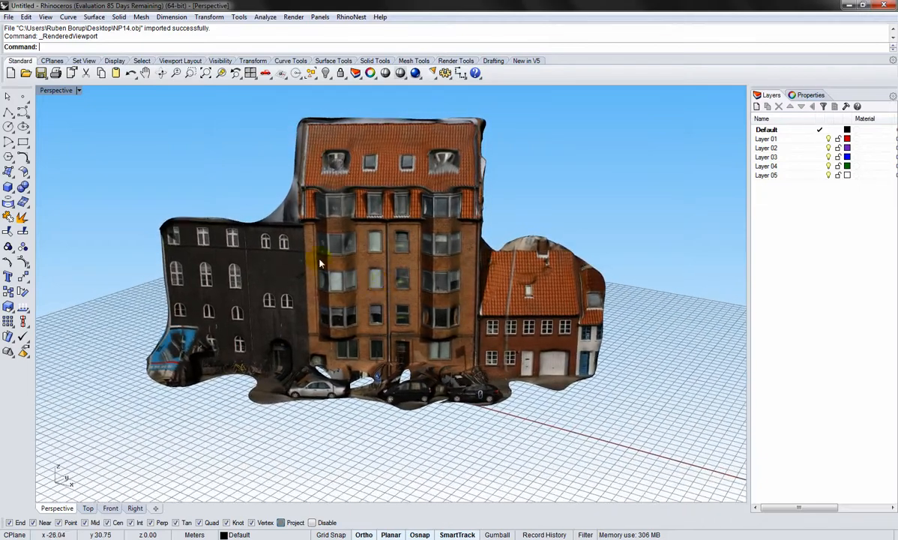
pyautogui.moveTo(321, 180)
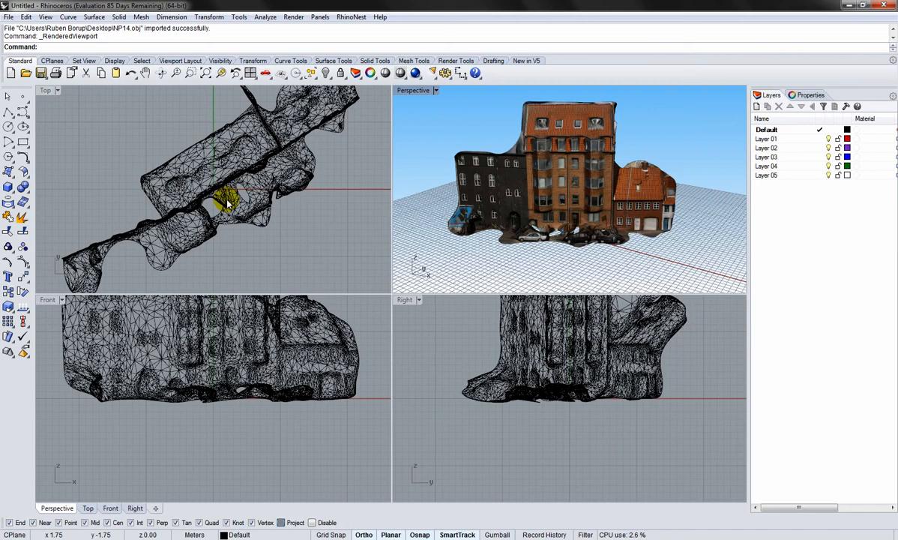
pyautogui.moveTo(77, 135)
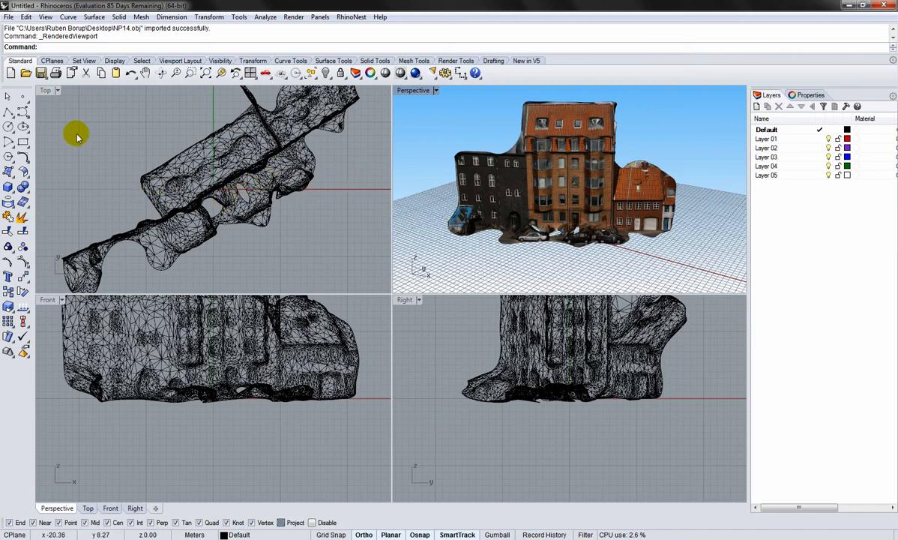
# - Maximize the Top viewport to show the building's triangulated wireframe
pyautogui.doubleClick(45, 90)
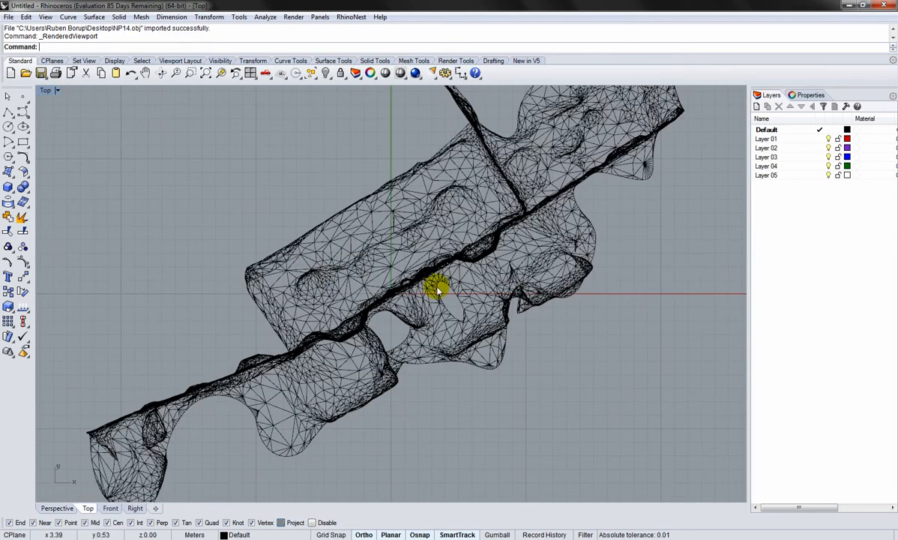